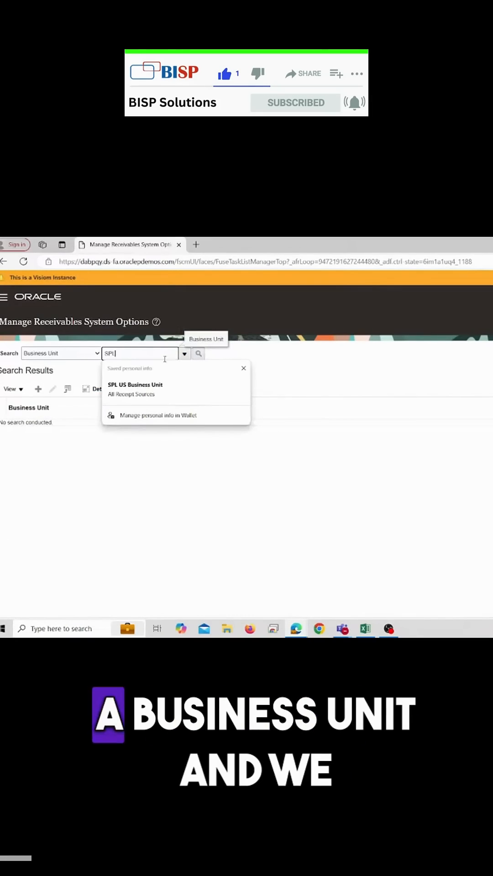
# Find the business unit containing 'SPL' via advanced lookup and select SPL US Business Unit
pyautogui.click(198, 353)
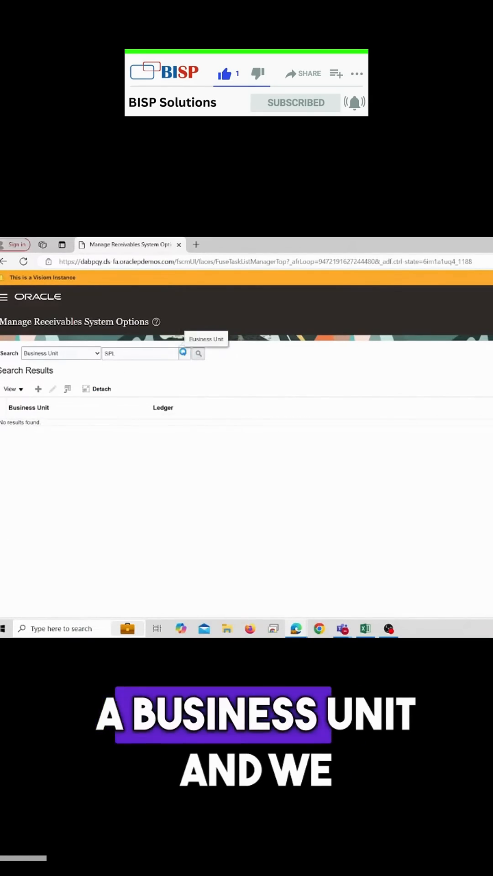
pyautogui.click(184, 352)
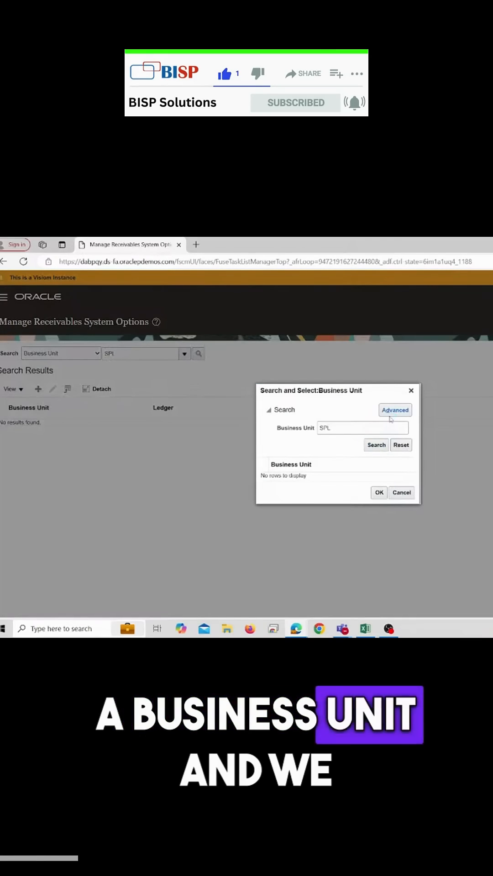
pyautogui.click(394, 410)
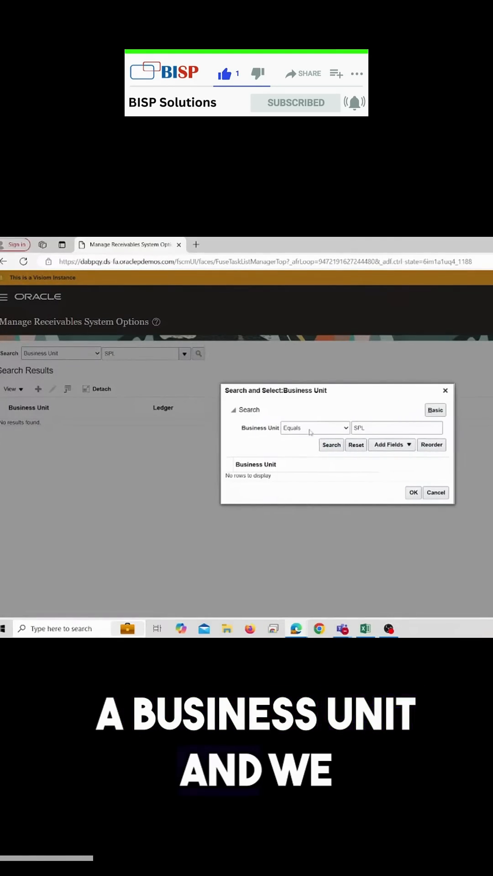
pyautogui.click(315, 427)
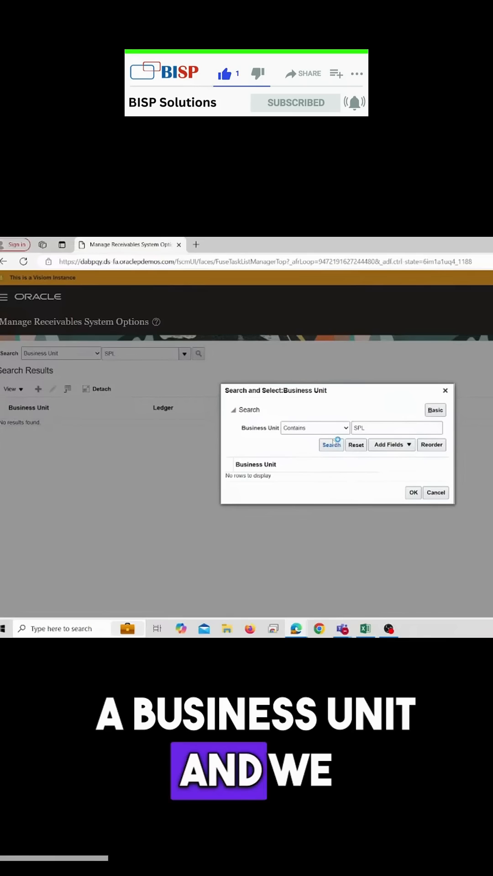
pyautogui.click(331, 444)
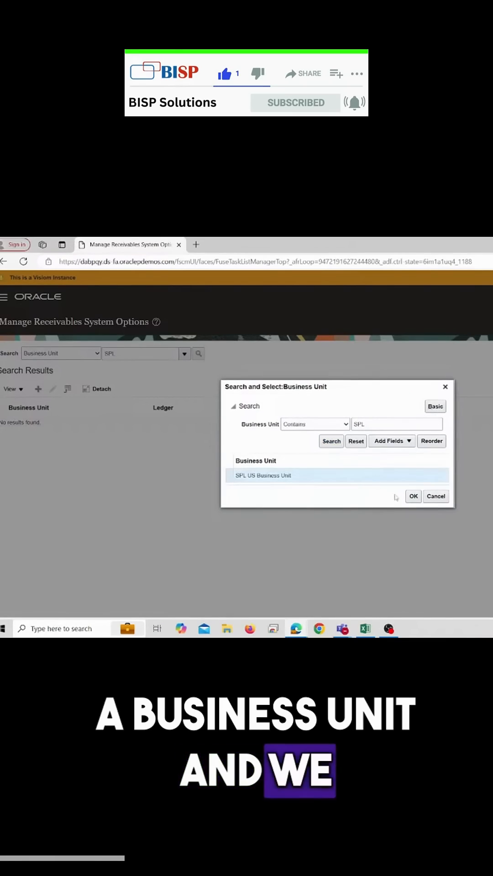
pyautogui.click(413, 496)
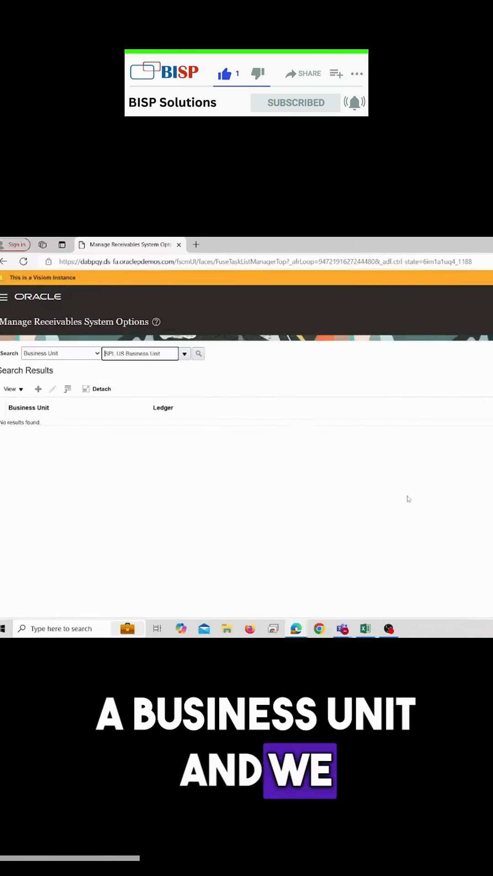
# Search system options and open the SPL US Business Unit result for editing
pyautogui.click(199, 353)
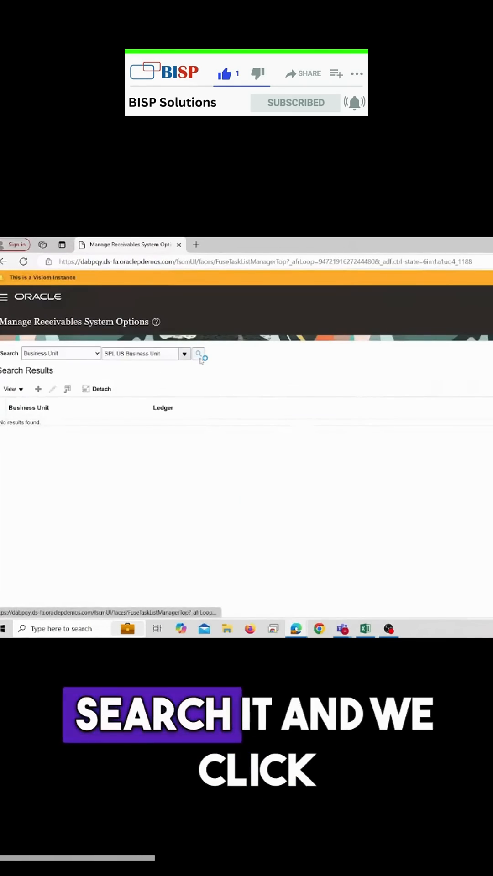
pyautogui.click(199, 354)
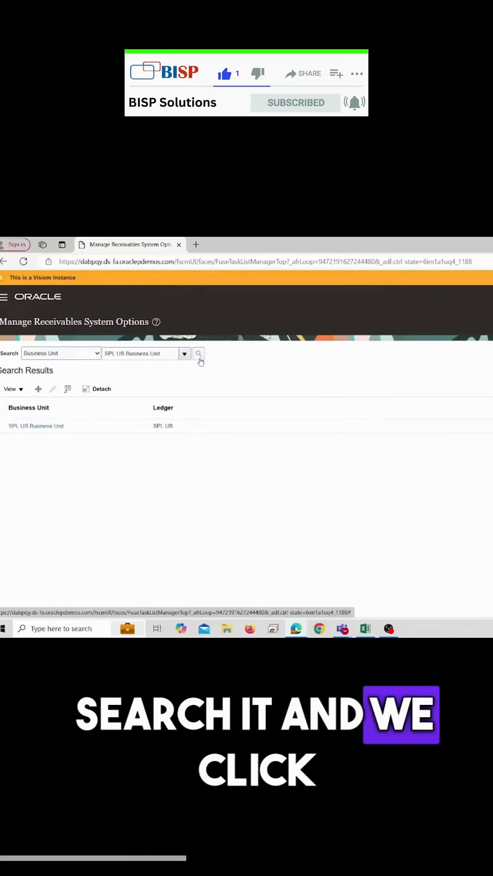
pyautogui.click(198, 353)
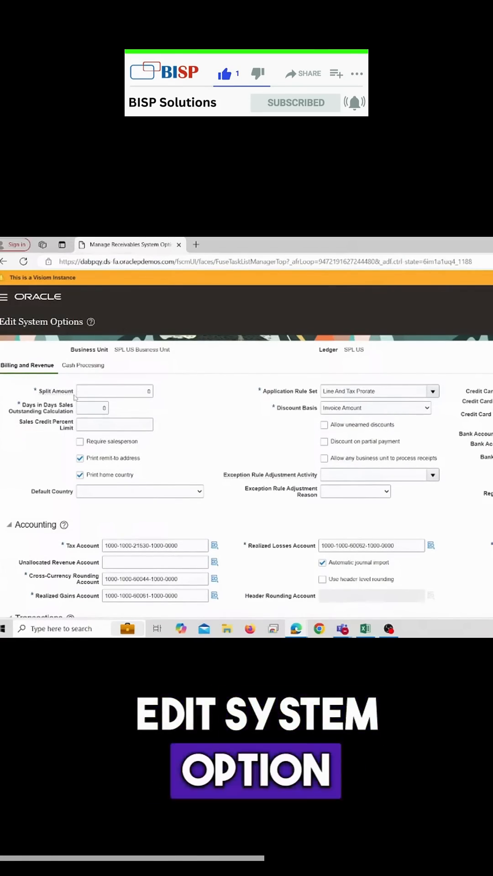
# Switch to the Cash Processing settings with AutoCash and receipt matching rules
pyautogui.click(81, 365)
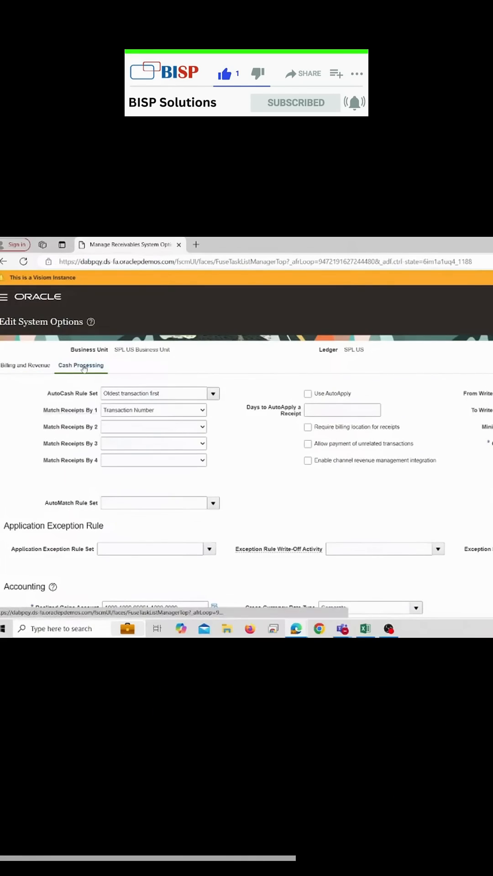